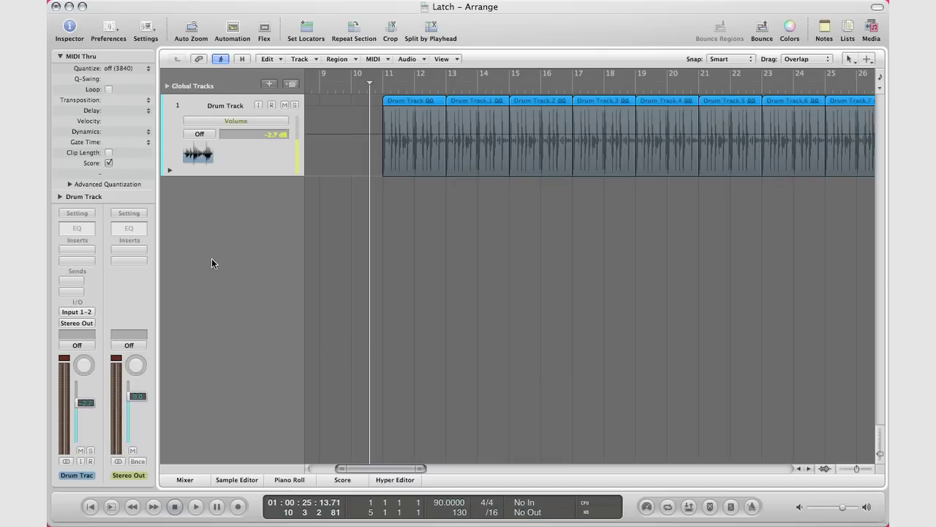
- Set the Drum Track automation mode to Latch after briefly choosing Write
click(199, 134)
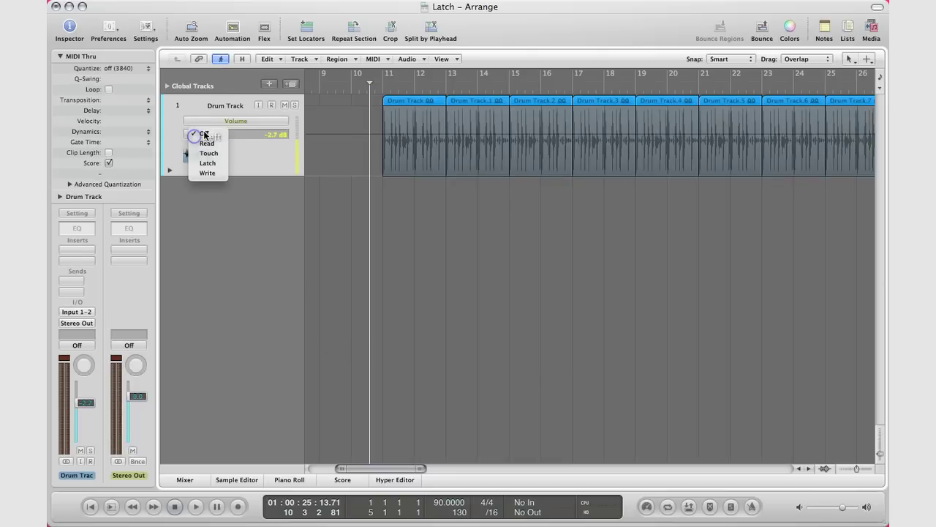
click(207, 173)
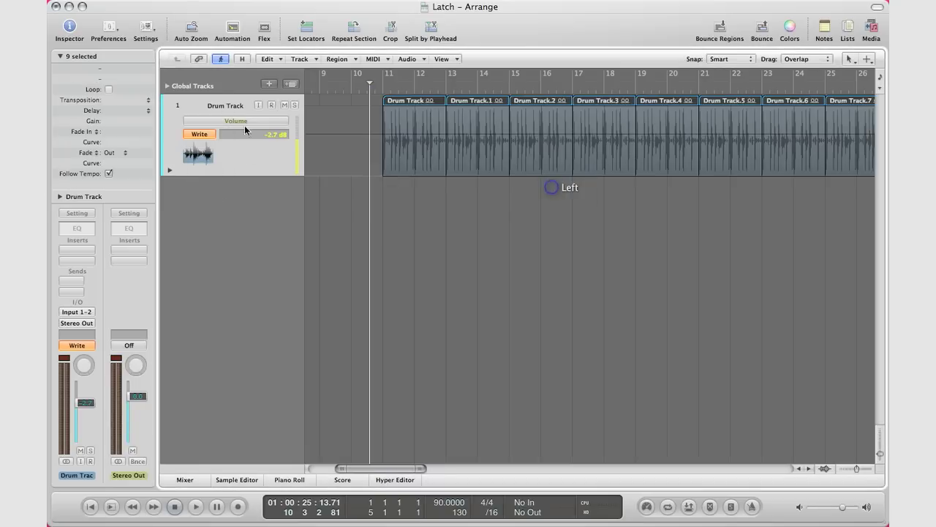
click(77, 345)
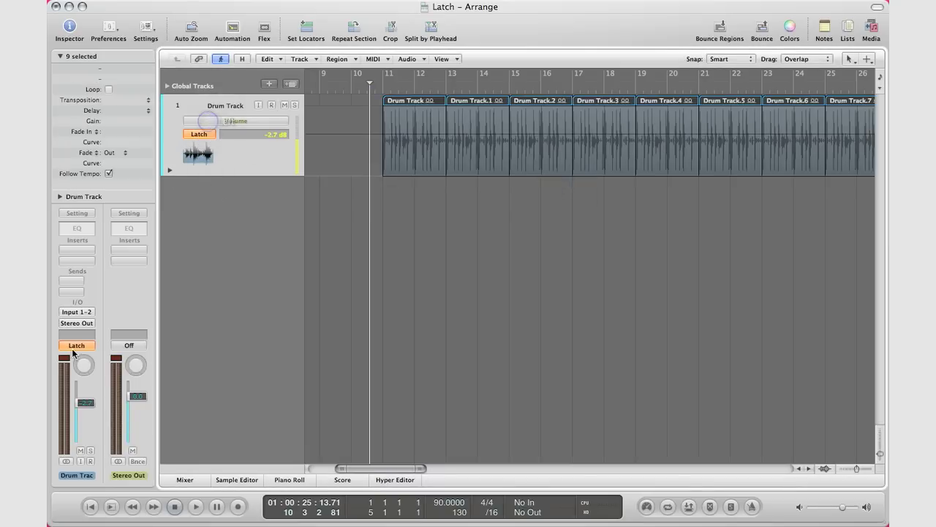
click(76, 345)
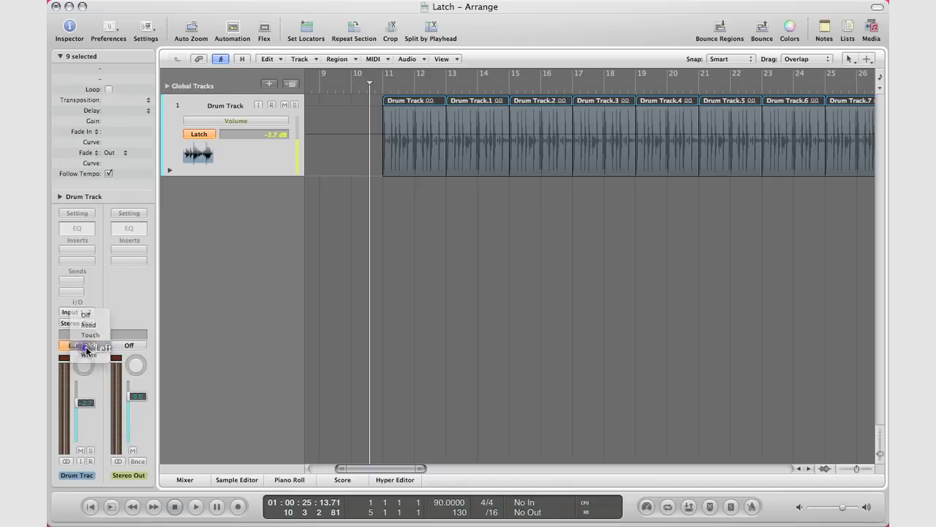
click(86, 346)
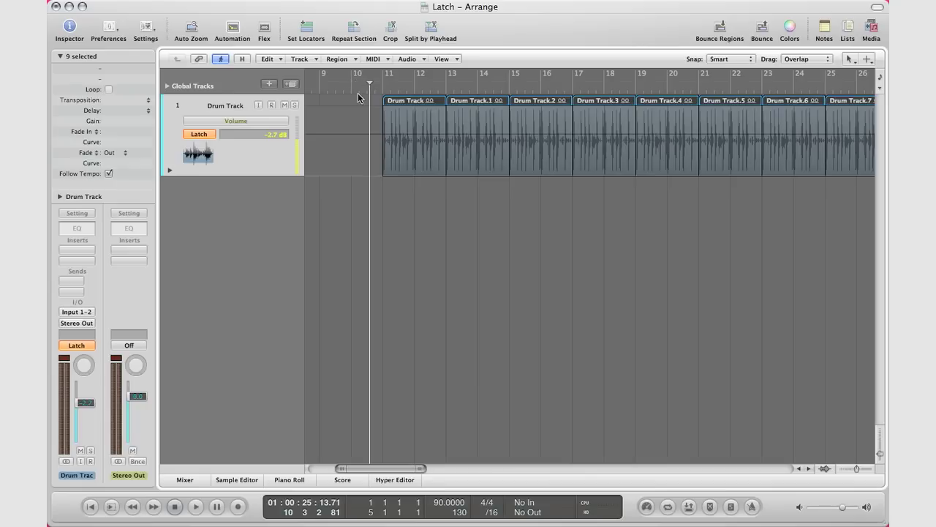
mouse_move(91, 429)
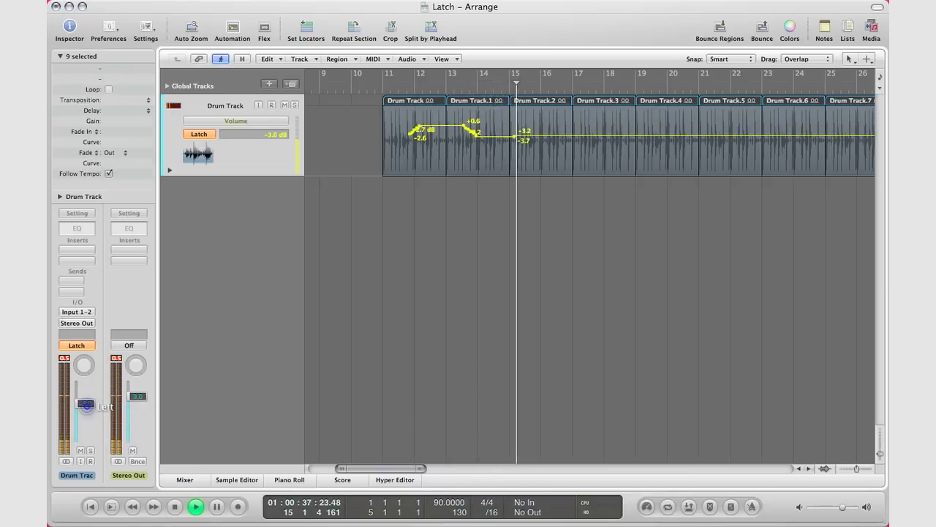
- Drag the Drum Track fader during playback to record a latched volume change
drag(86, 406, 86, 395)
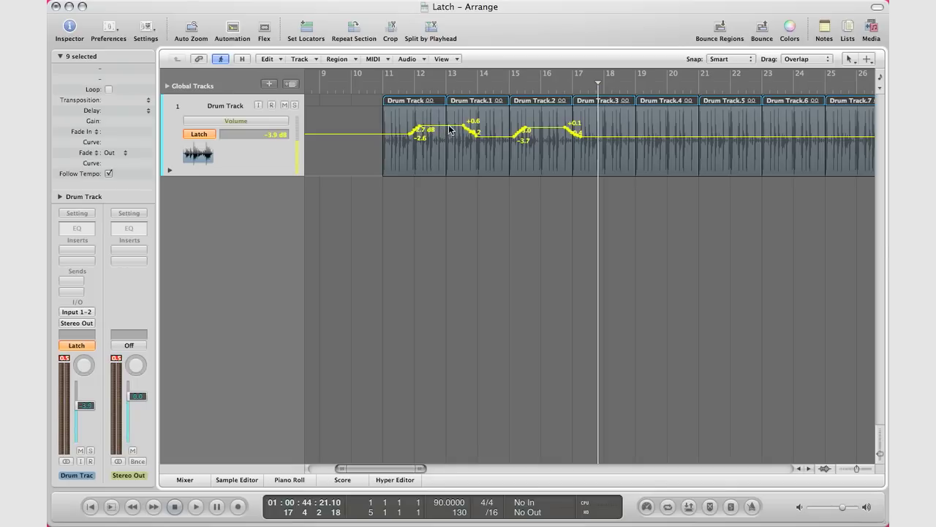
mouse_move(474, 140)
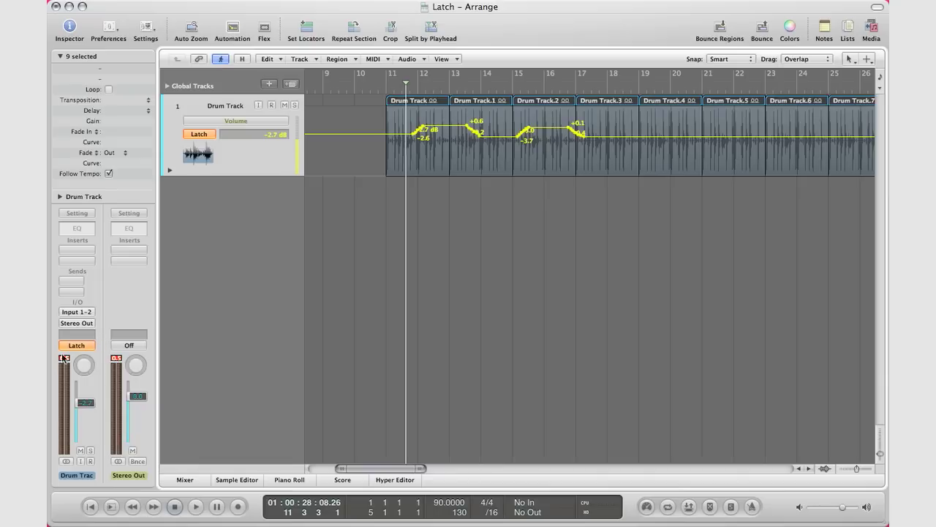
- Start playback from bar 11 to hear the recorded Drum Track volume automation
click(195, 505)
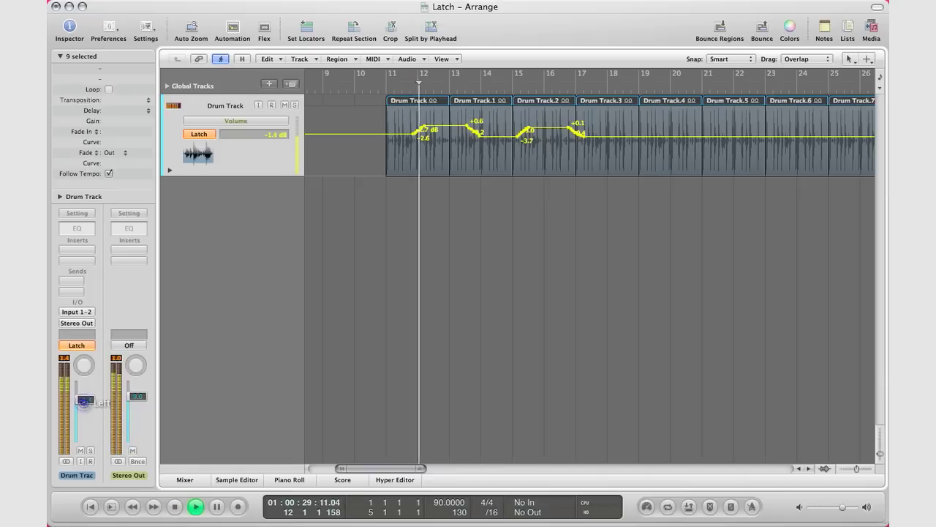